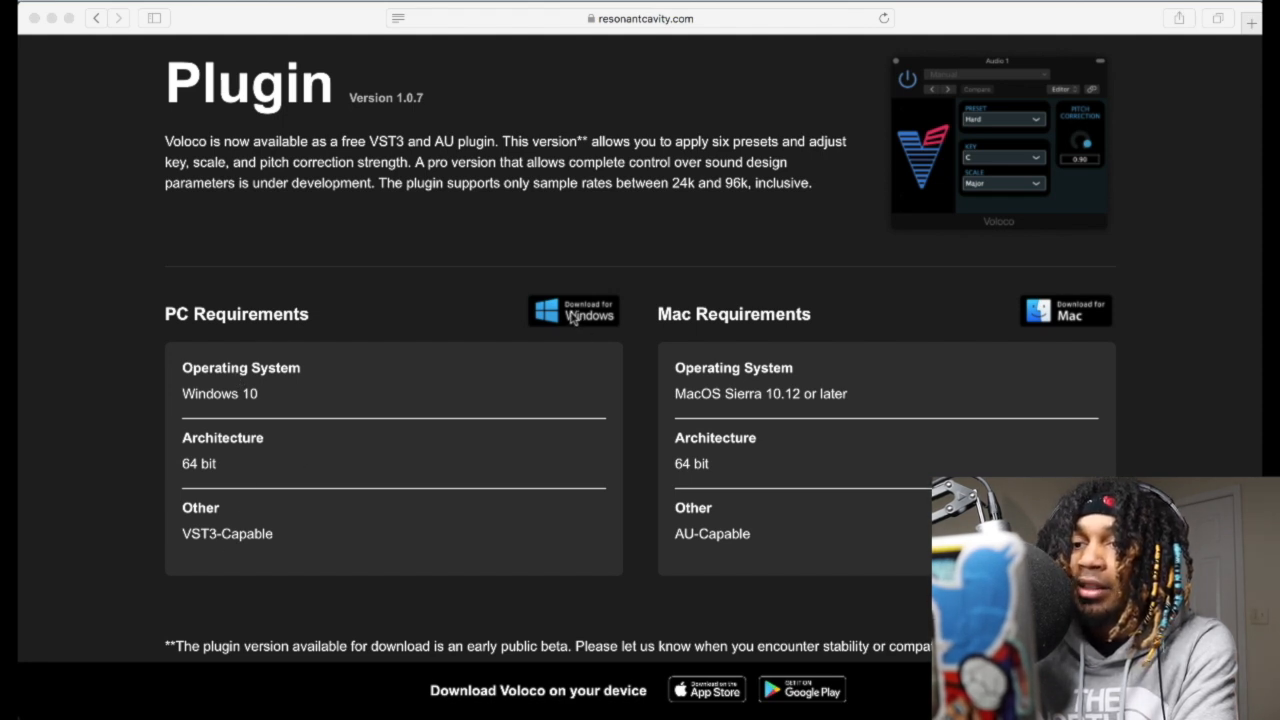
pyautogui.moveTo(654, 324)
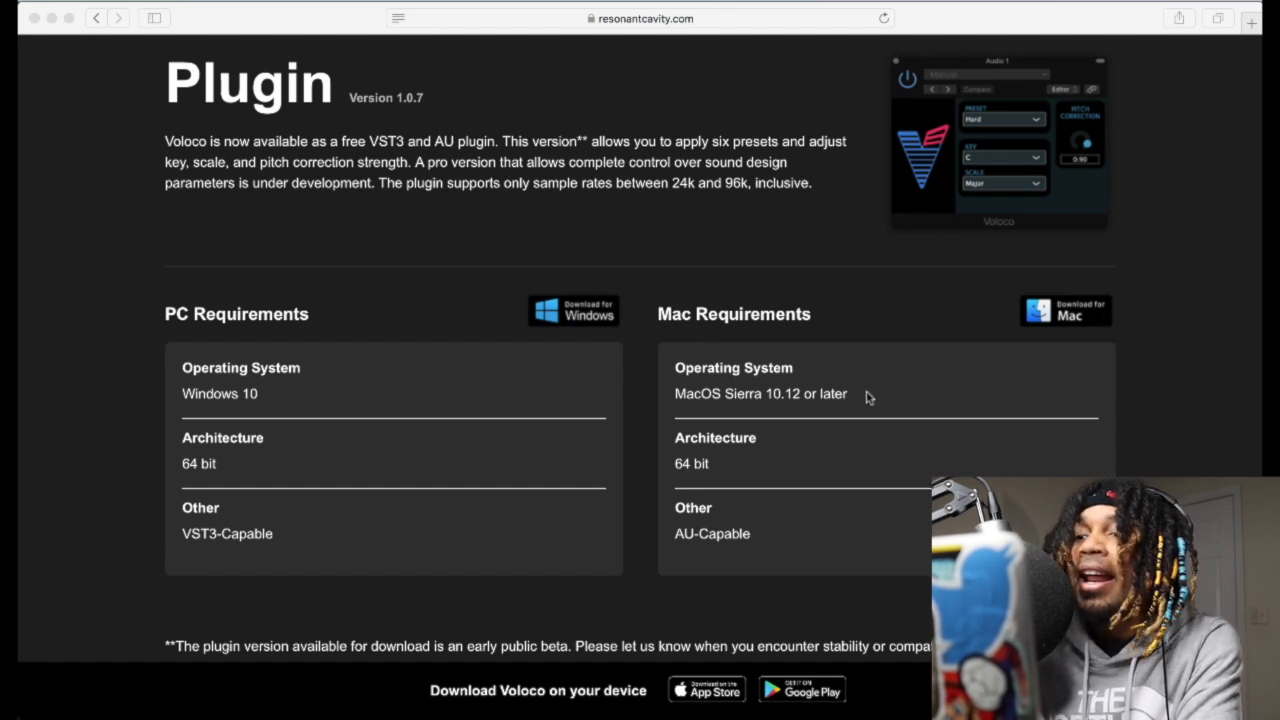
pyautogui.moveTo(776, 406)
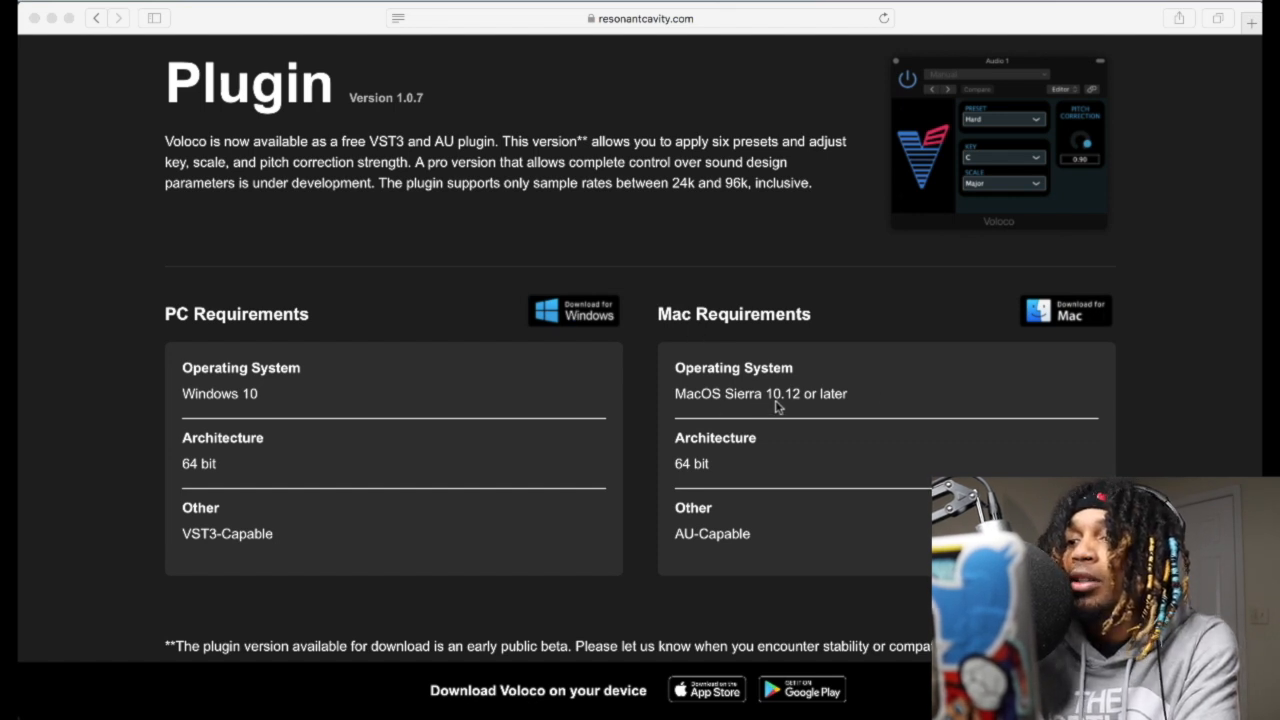
pyautogui.moveTo(796, 408)
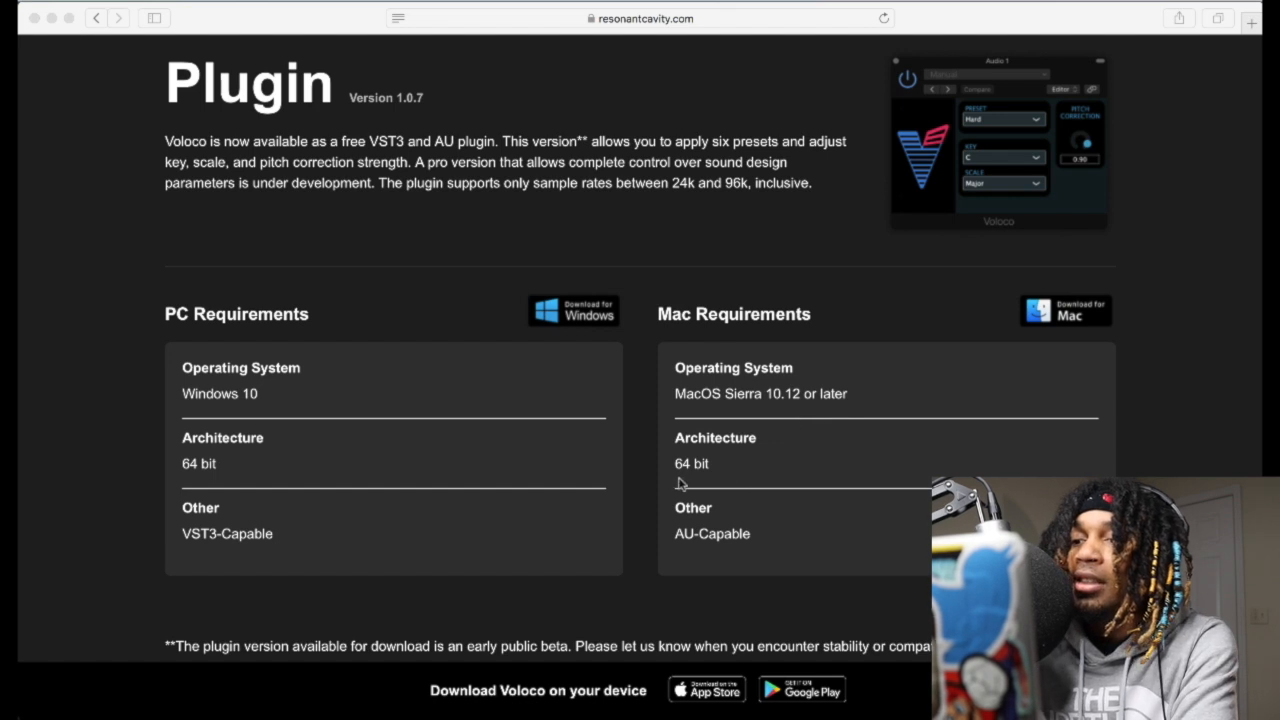
pyautogui.moveTo(718, 544)
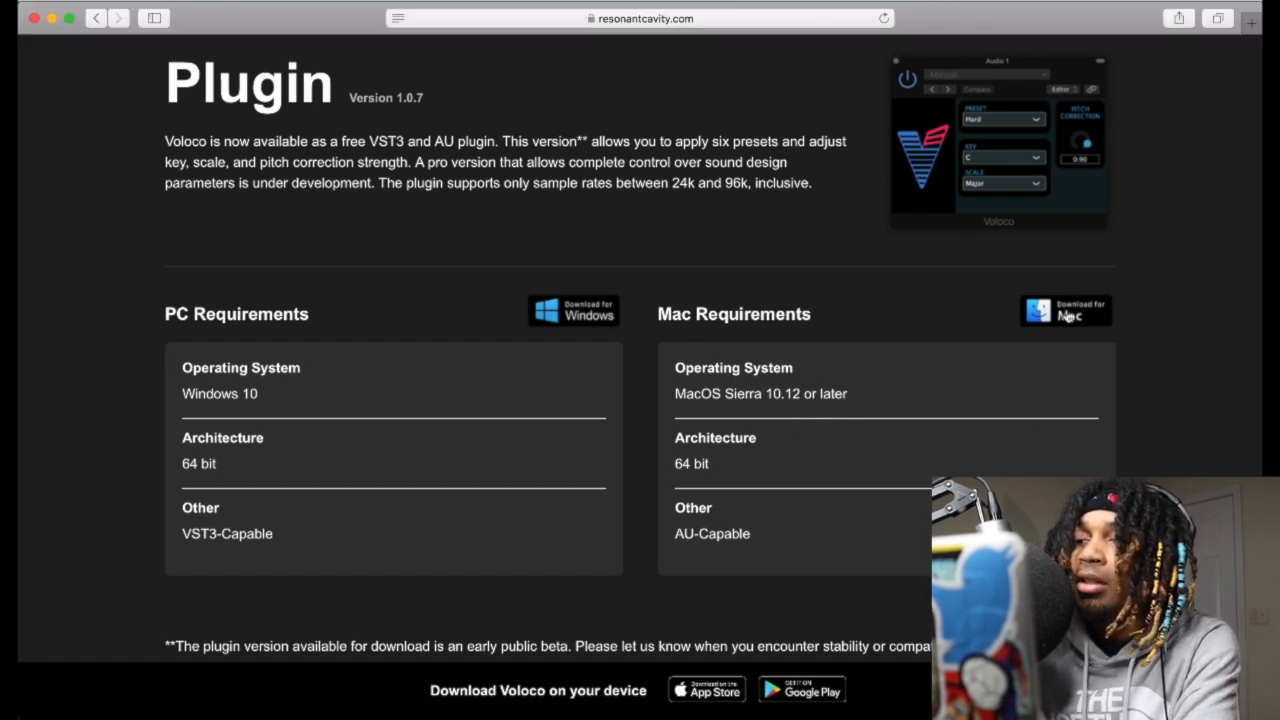
# Download the Mac Voloco installer and reveal VolocoInstaller.pkg in Safari's Downloads.
pyautogui.click(1064, 310)
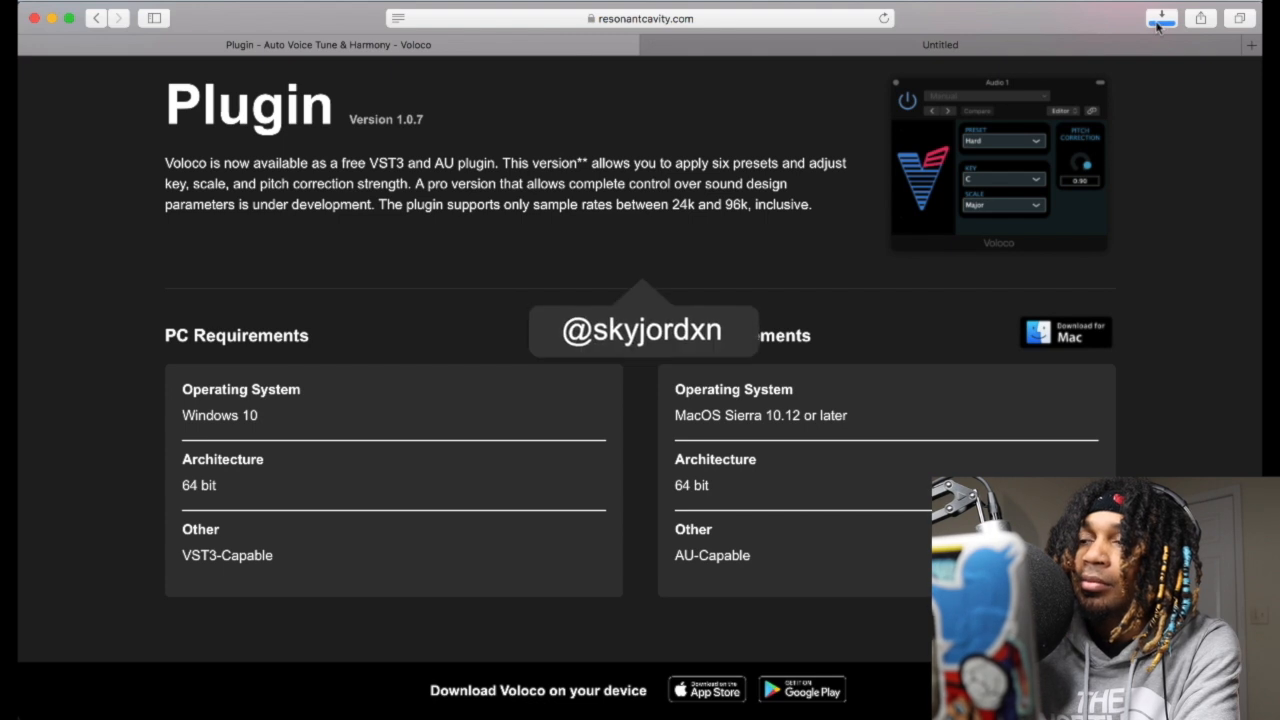
pyautogui.click(1160, 18)
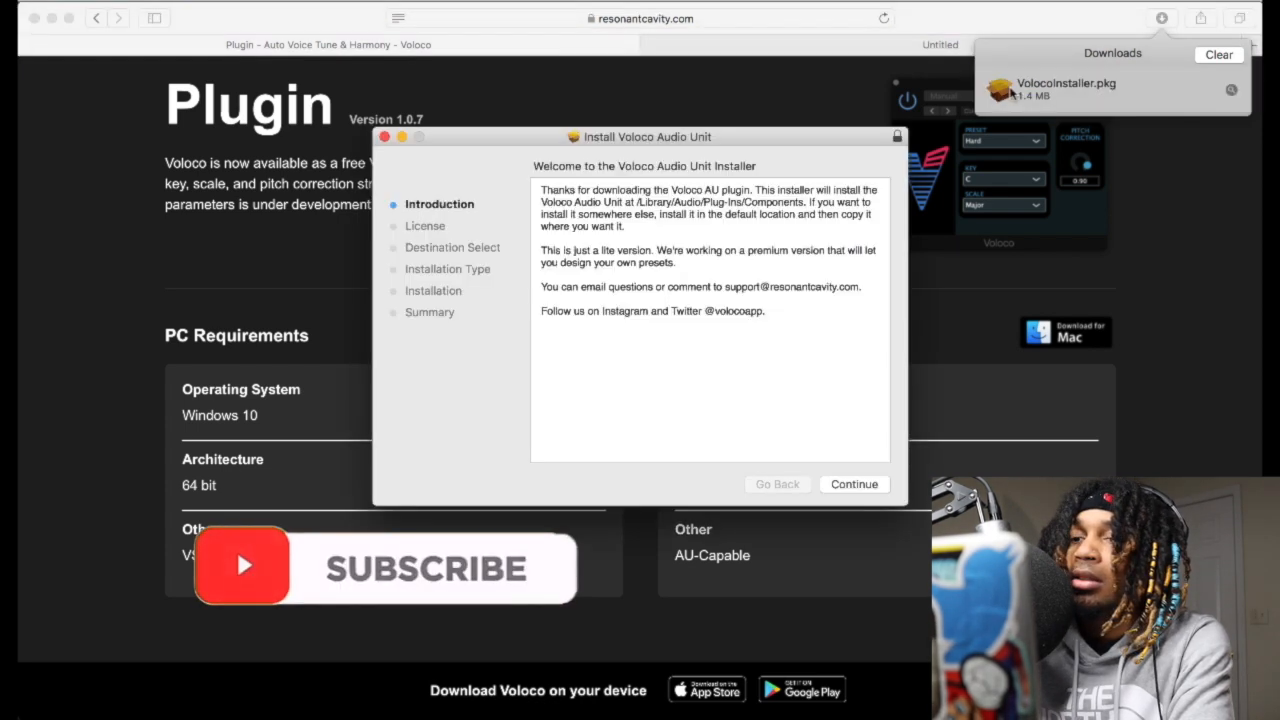
# Install the Voloco Audio Unit, accepting the license and authorizing with the password, then close the installer.
pyautogui.click(854, 484)
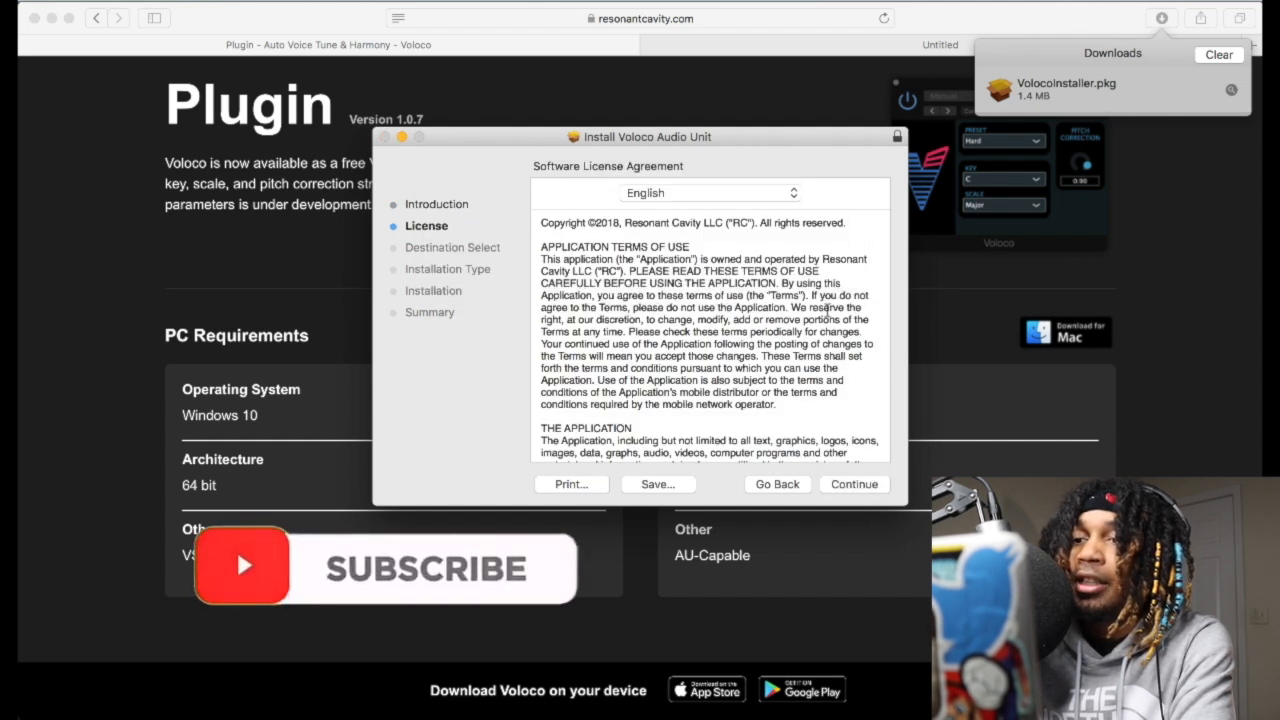
pyautogui.click(854, 484)
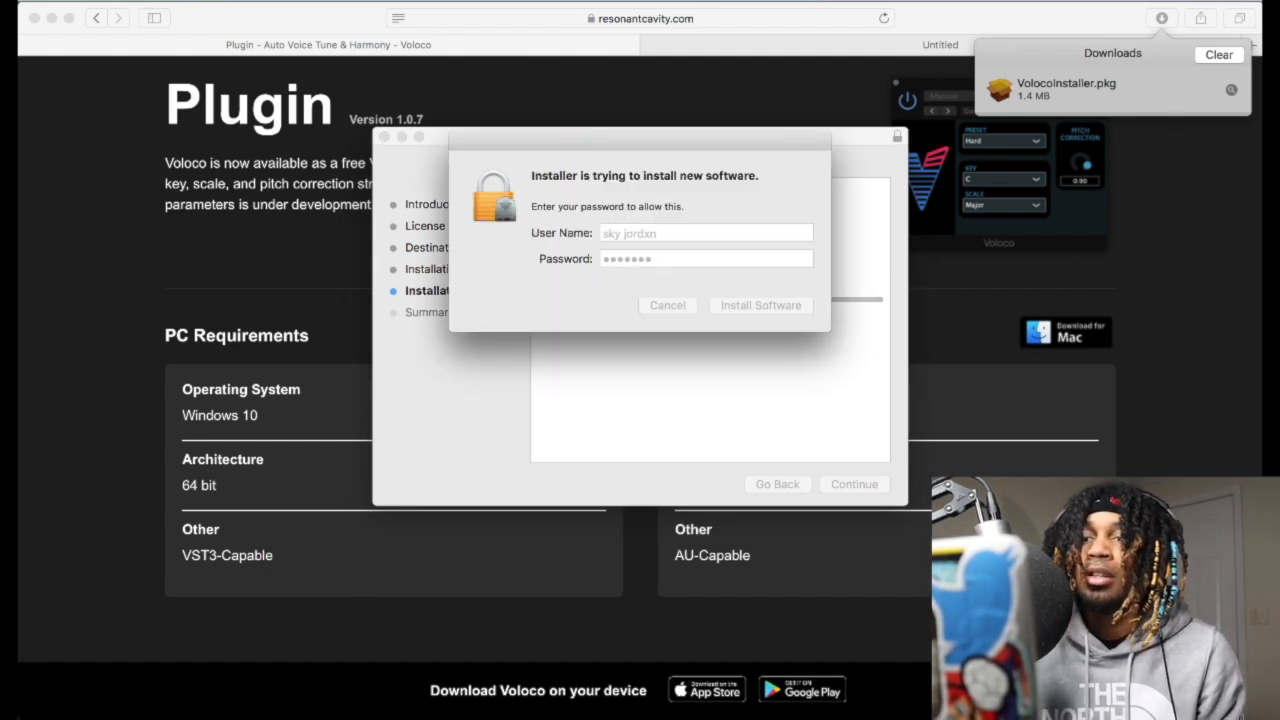
pyautogui.click(760, 304)
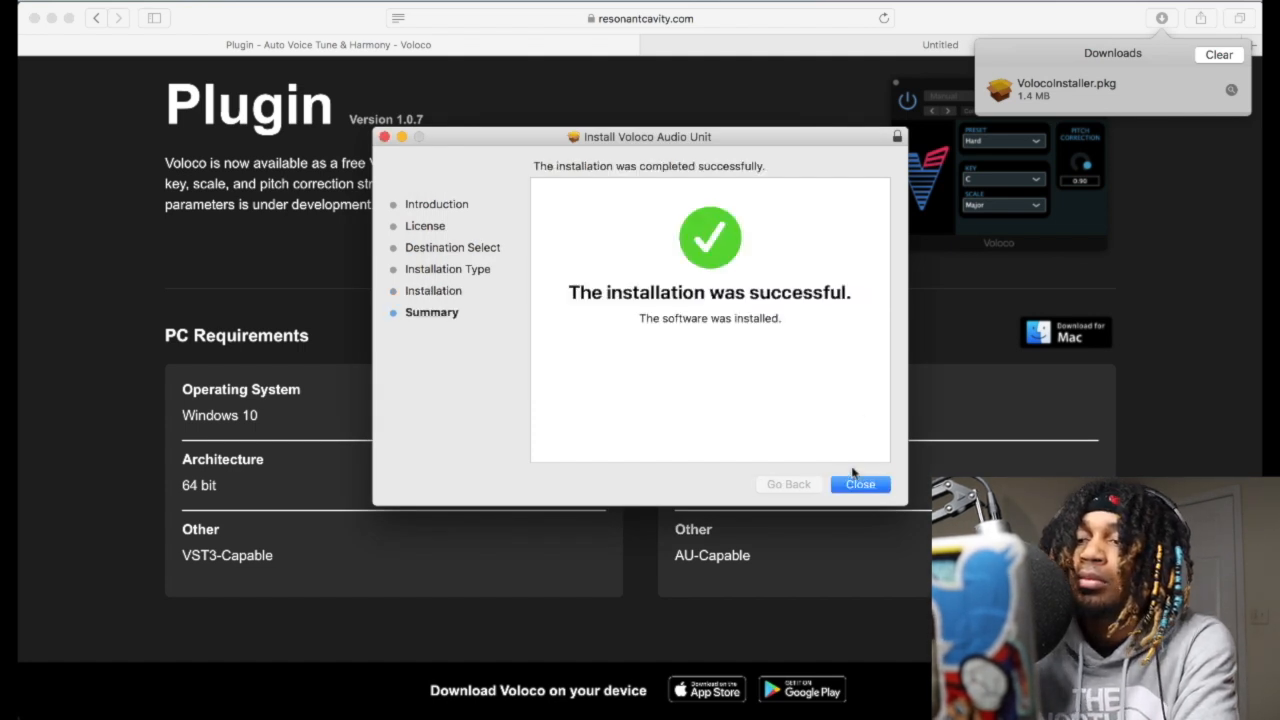
pyautogui.click(860, 484)
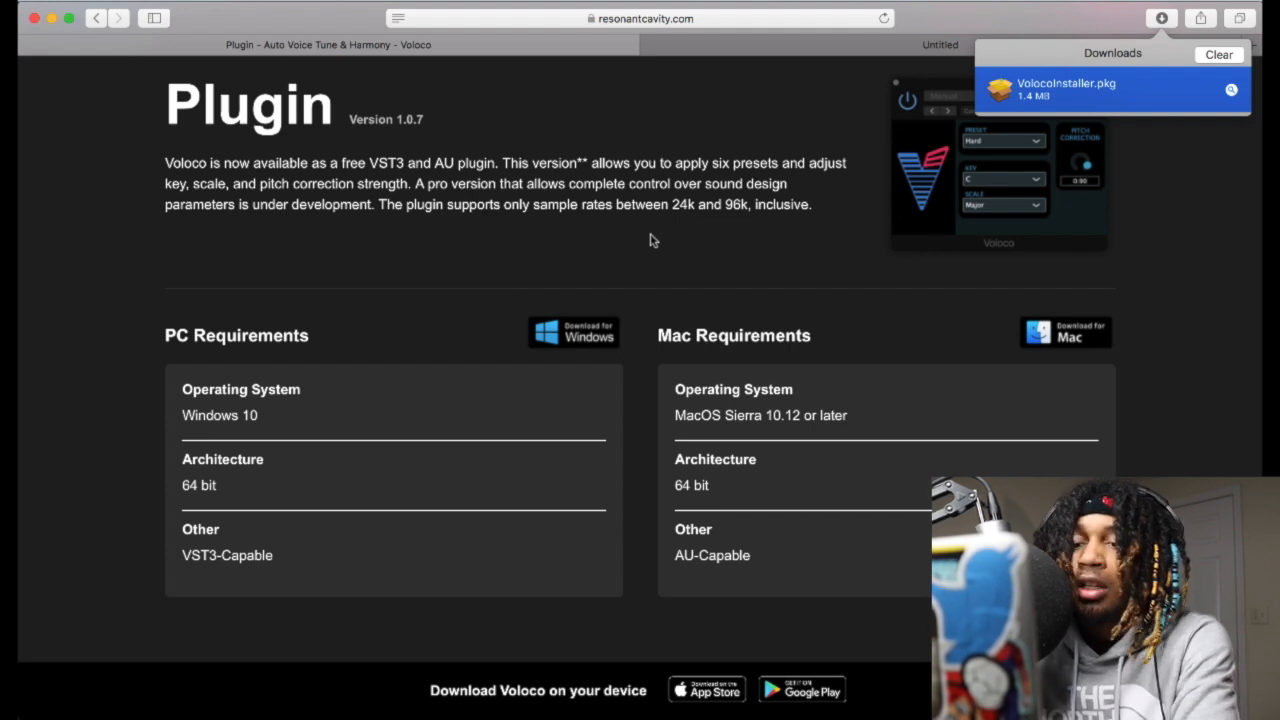
pyautogui.moveTo(614, 272)
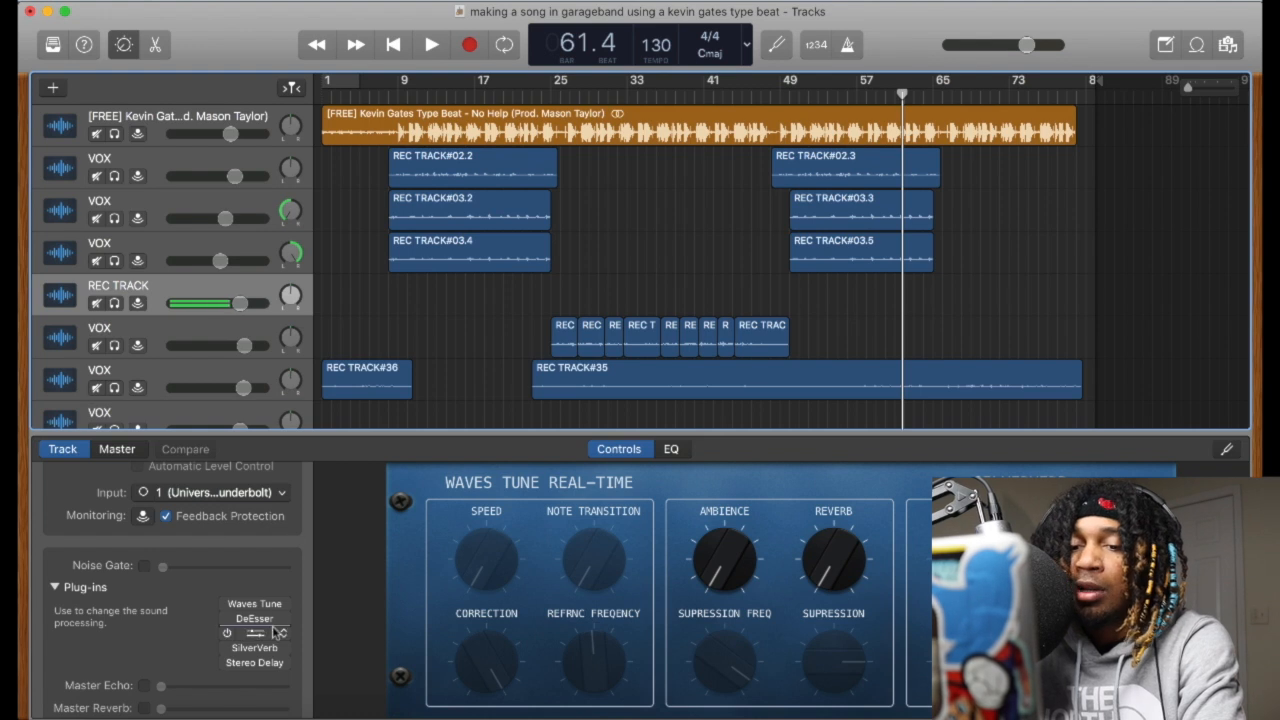
pyautogui.click(254, 618)
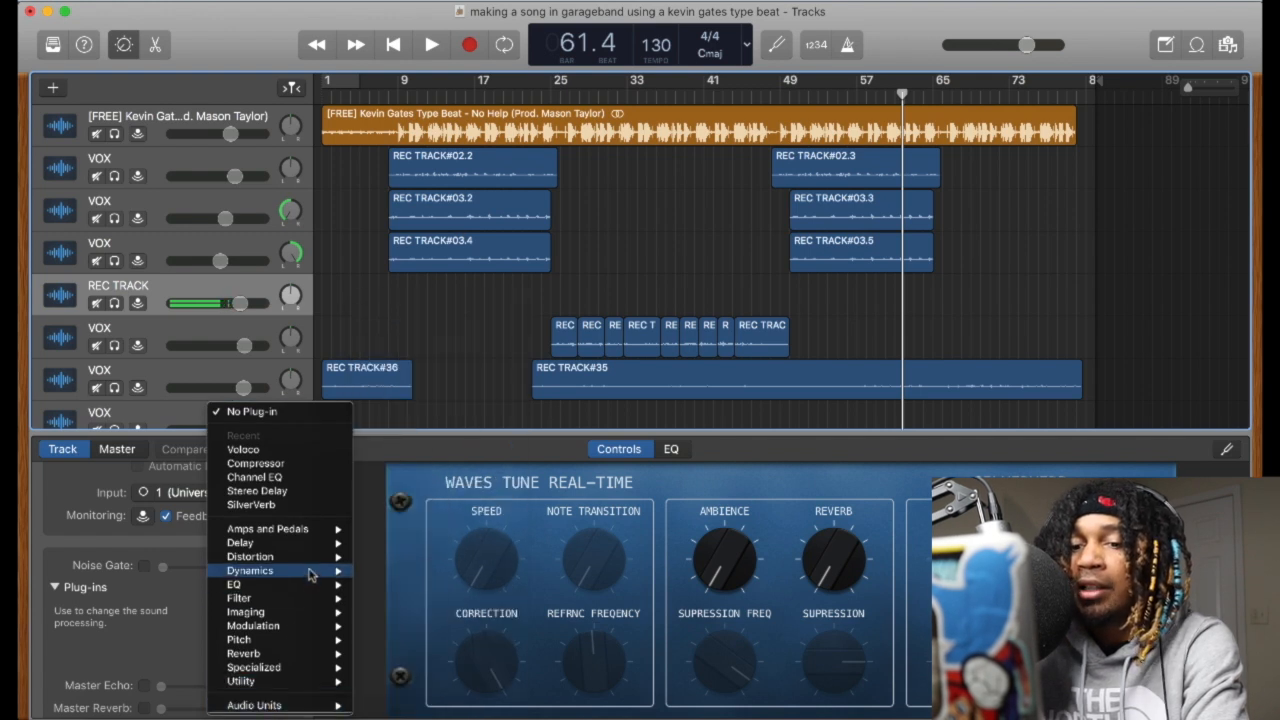
pyautogui.moveTo(238, 640)
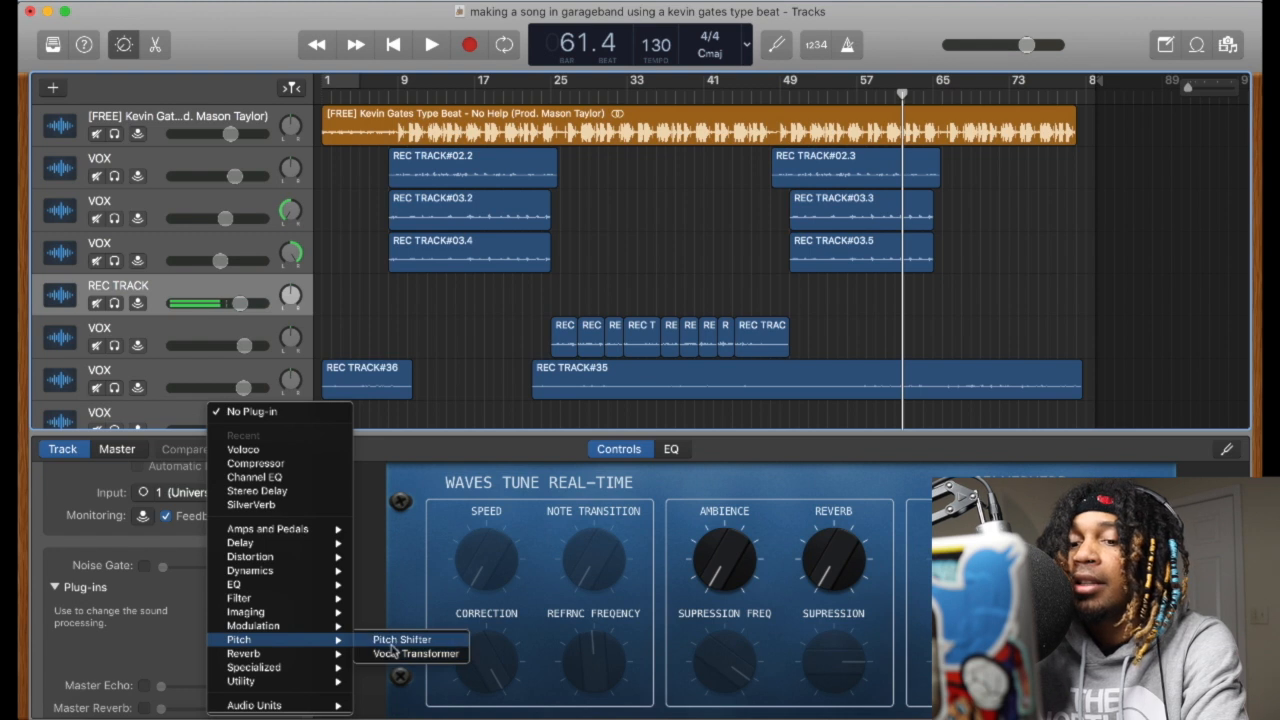
pyautogui.moveTo(410, 652)
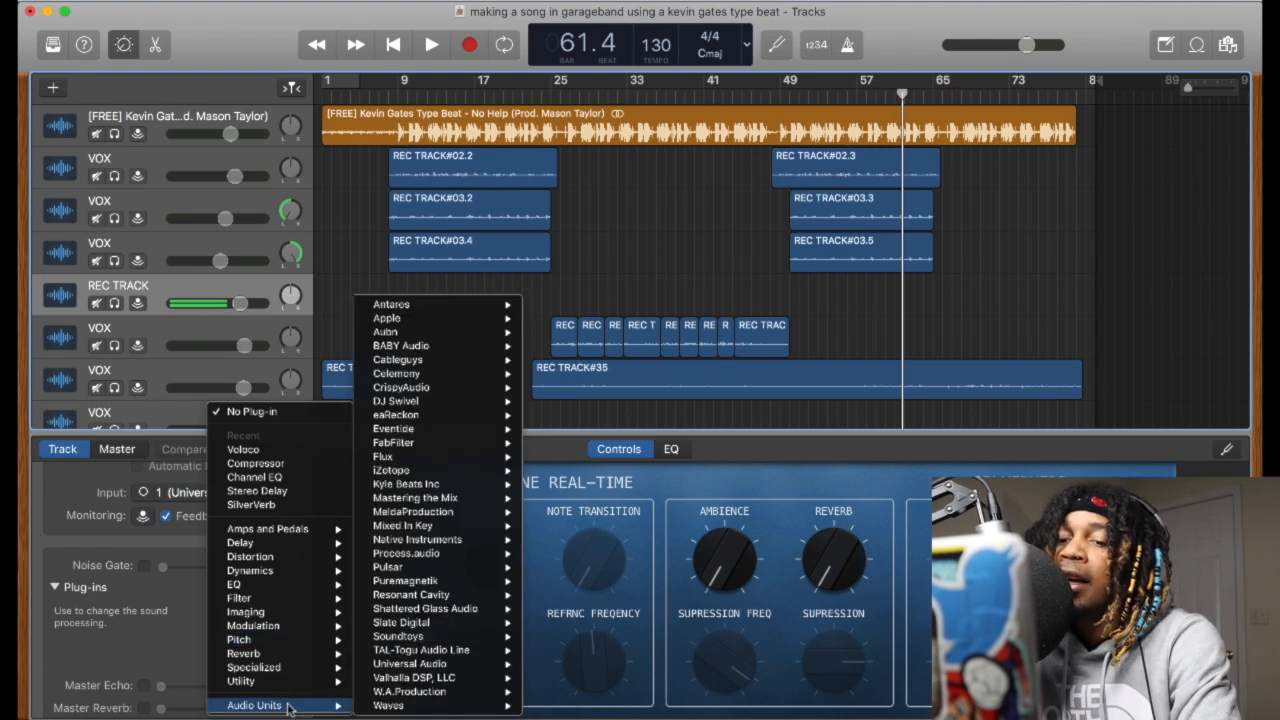
pyautogui.moveTo(428, 688)
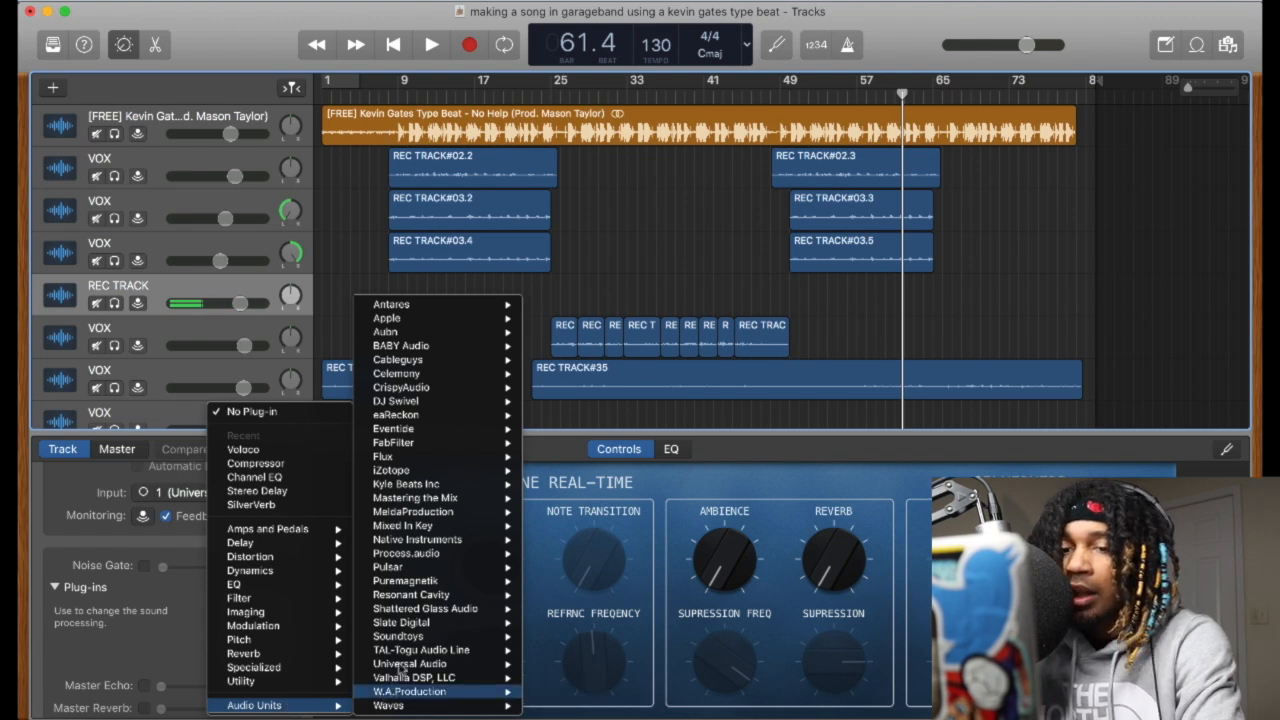
pyautogui.moveTo(408, 592)
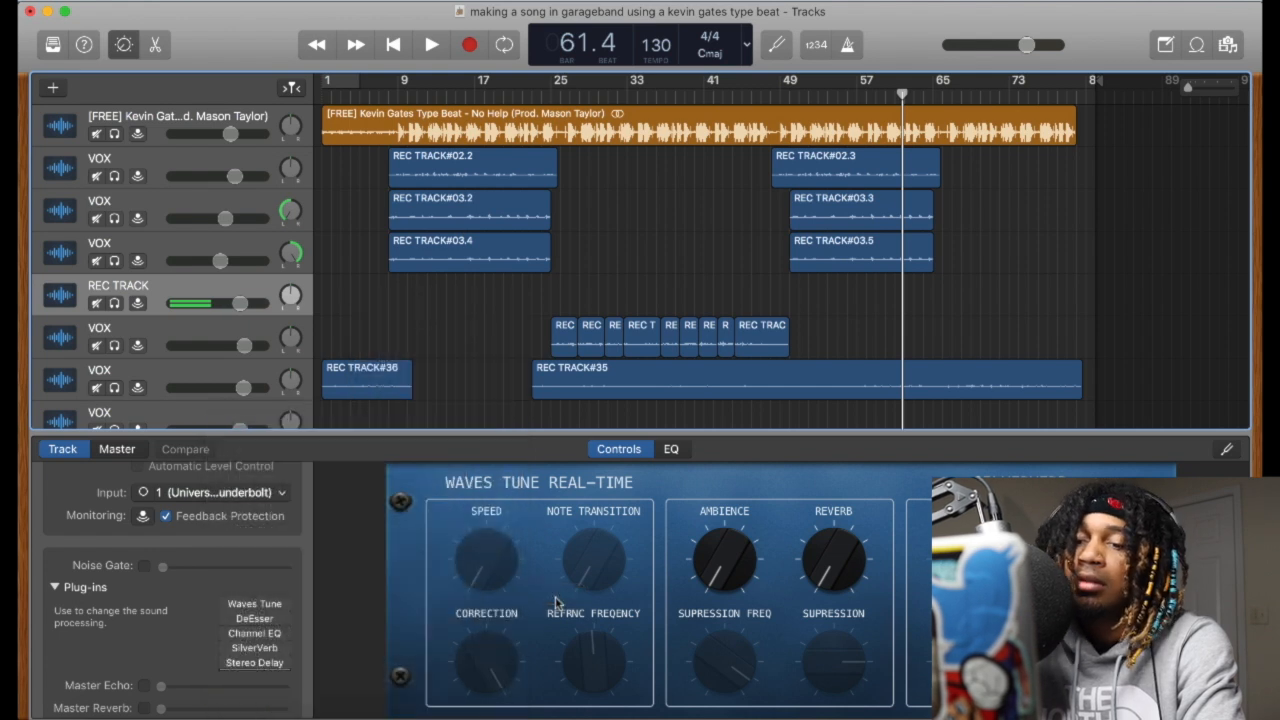
# Load Voloco (Audio Units > Resonant Cavity) on the REC TRACK and move its controls aside.
pyautogui.click(254, 680)
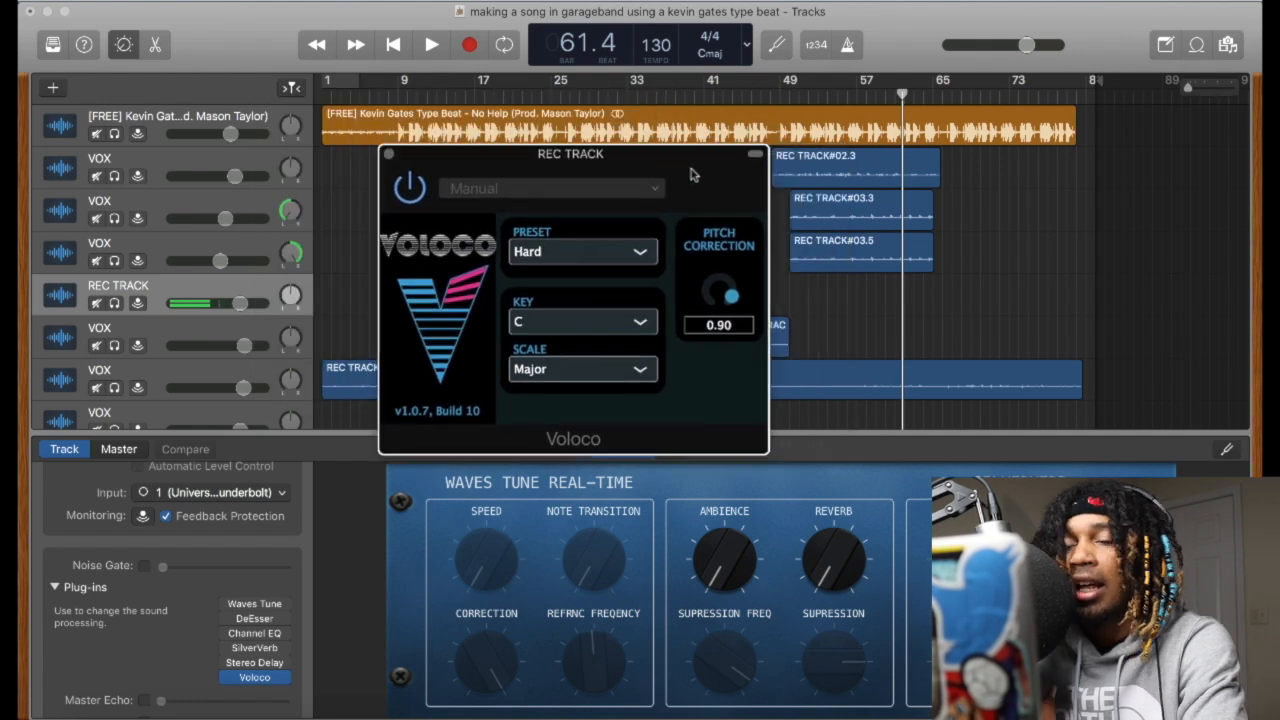
pyautogui.moveTo(572, 154); pyautogui.dragTo(584, 170)
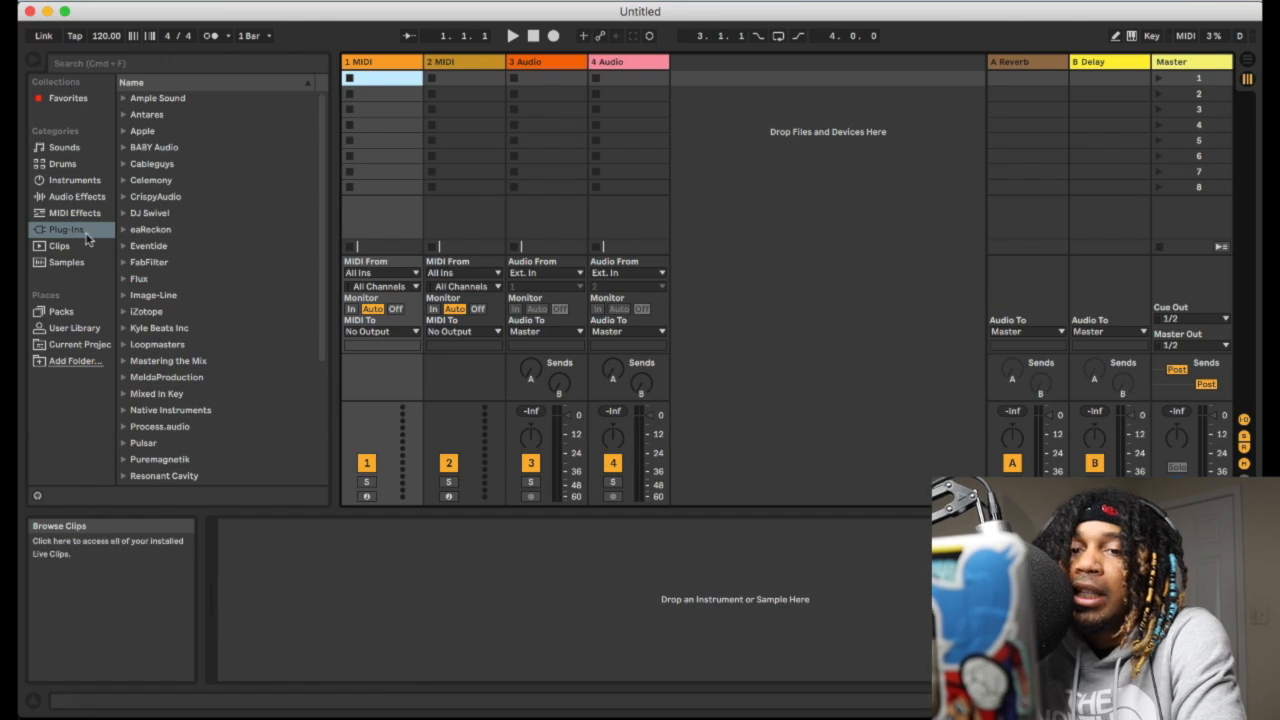
# Load Voloco from the Resonant Cavity plug-ins folder onto the 1 MIDI track.
pyautogui.click(64, 228)
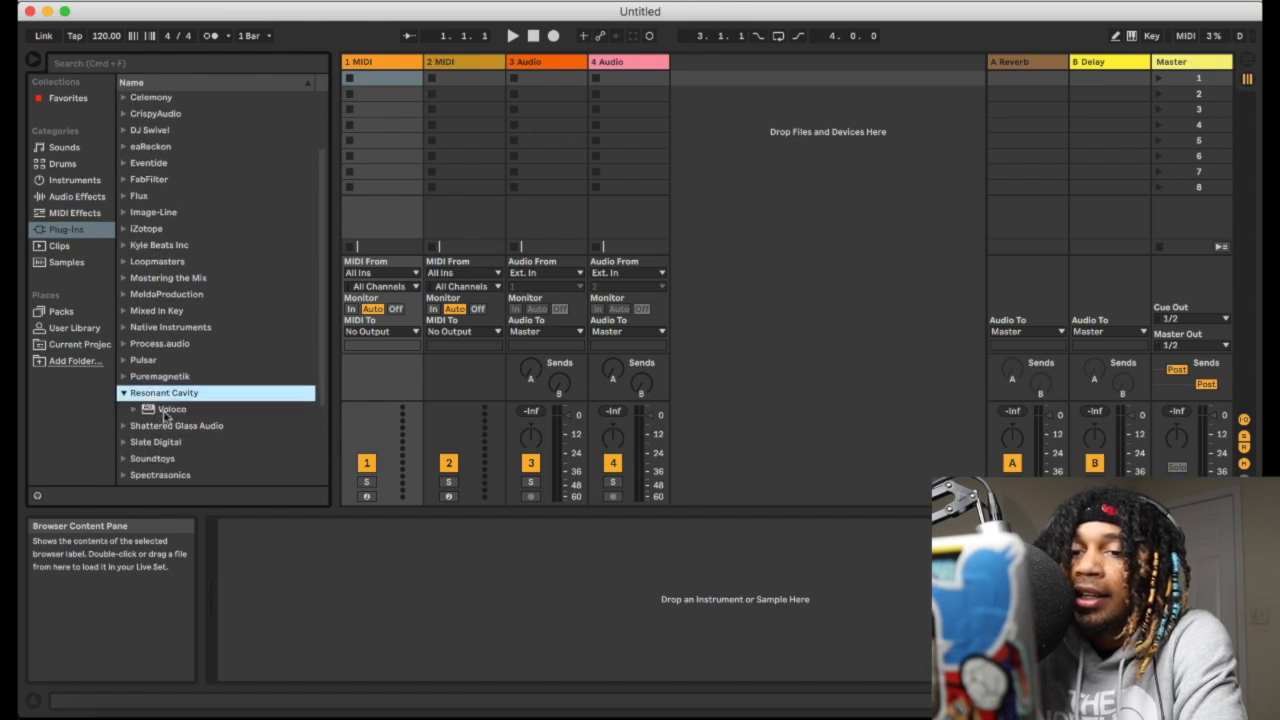
pyautogui.click(170, 408)
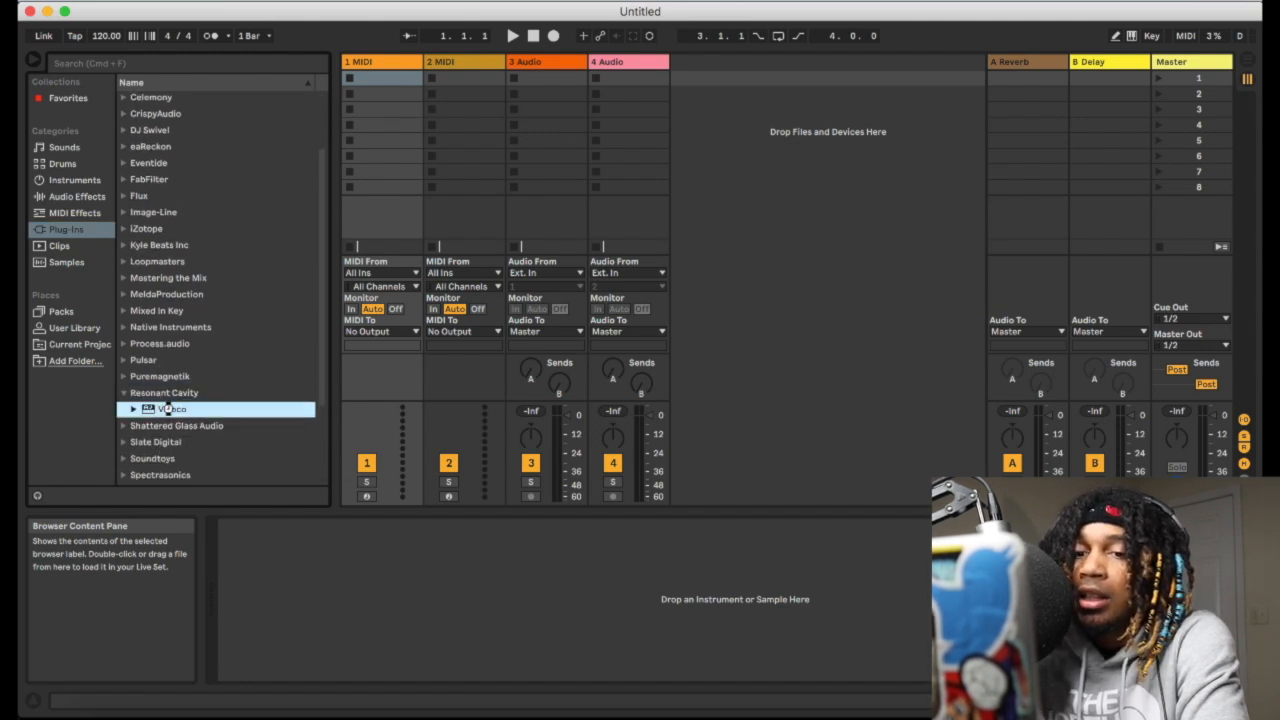
pyautogui.doubleClick(172, 408)
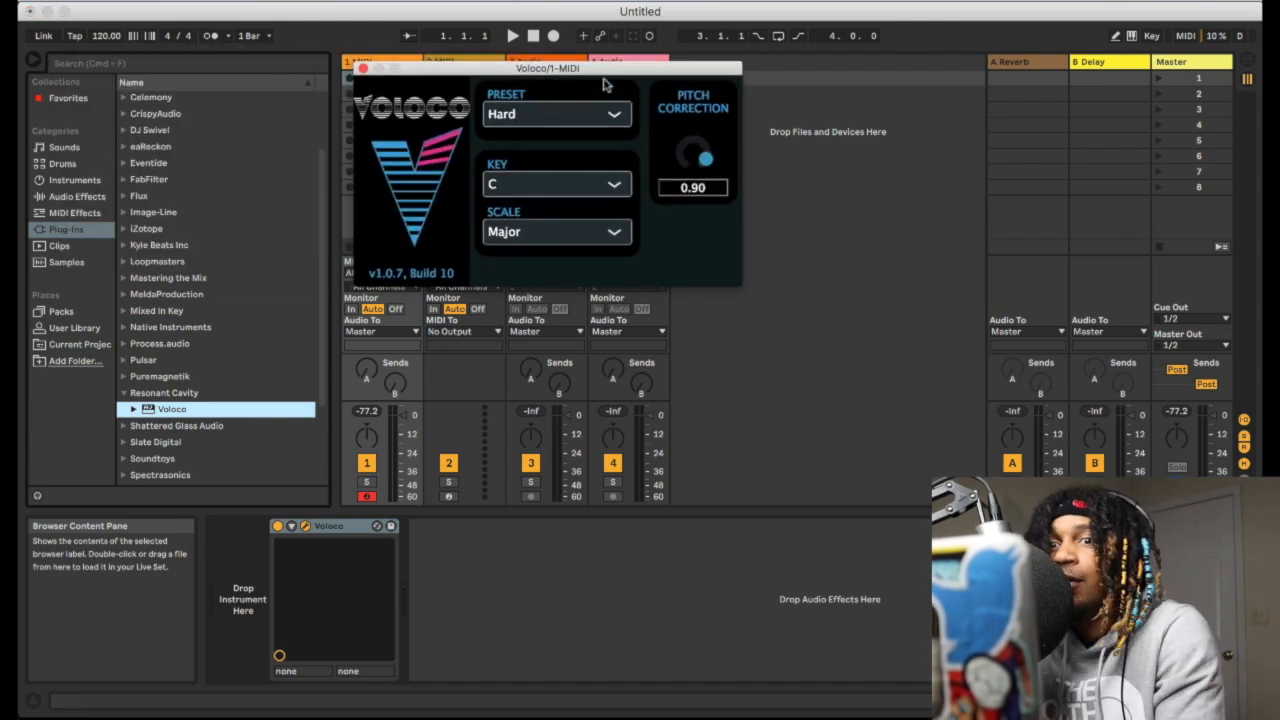
# Reposition the Voloco controls window around the Ableton set.
pyautogui.moveTo(548, 68); pyautogui.dragTo(760, 110)
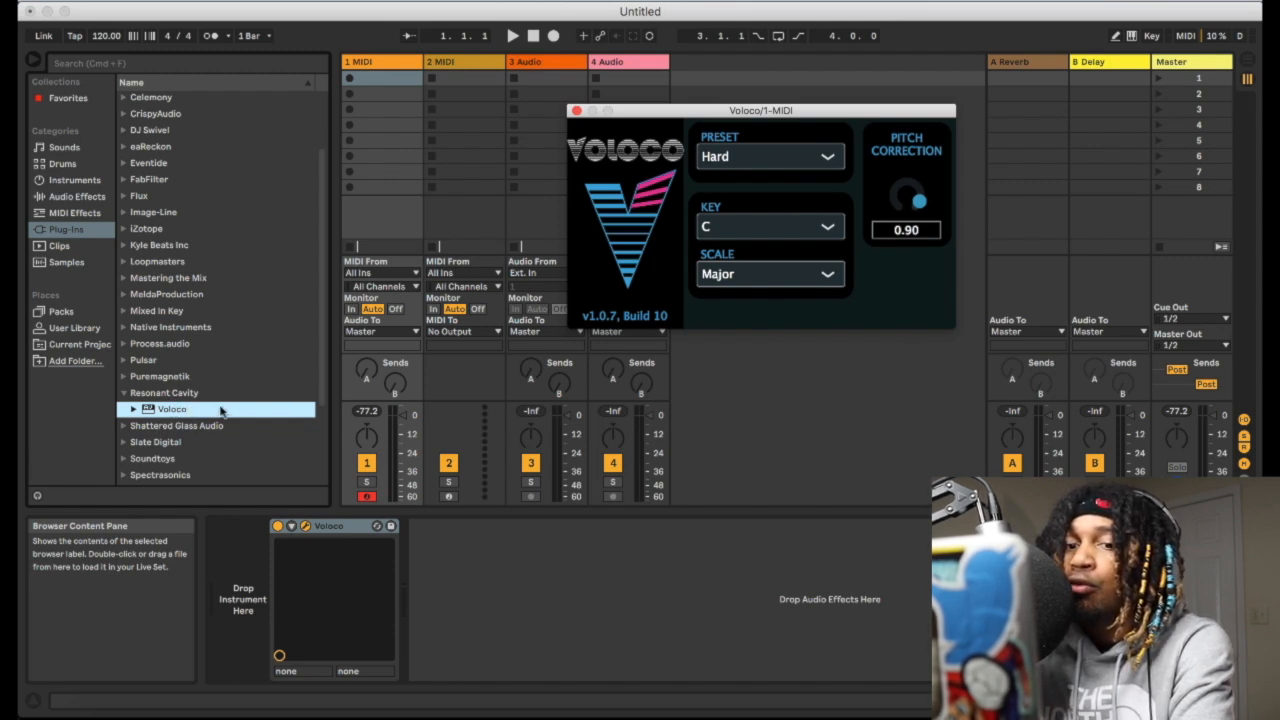
pyautogui.moveTo(760, 110); pyautogui.dragTo(746, 132)
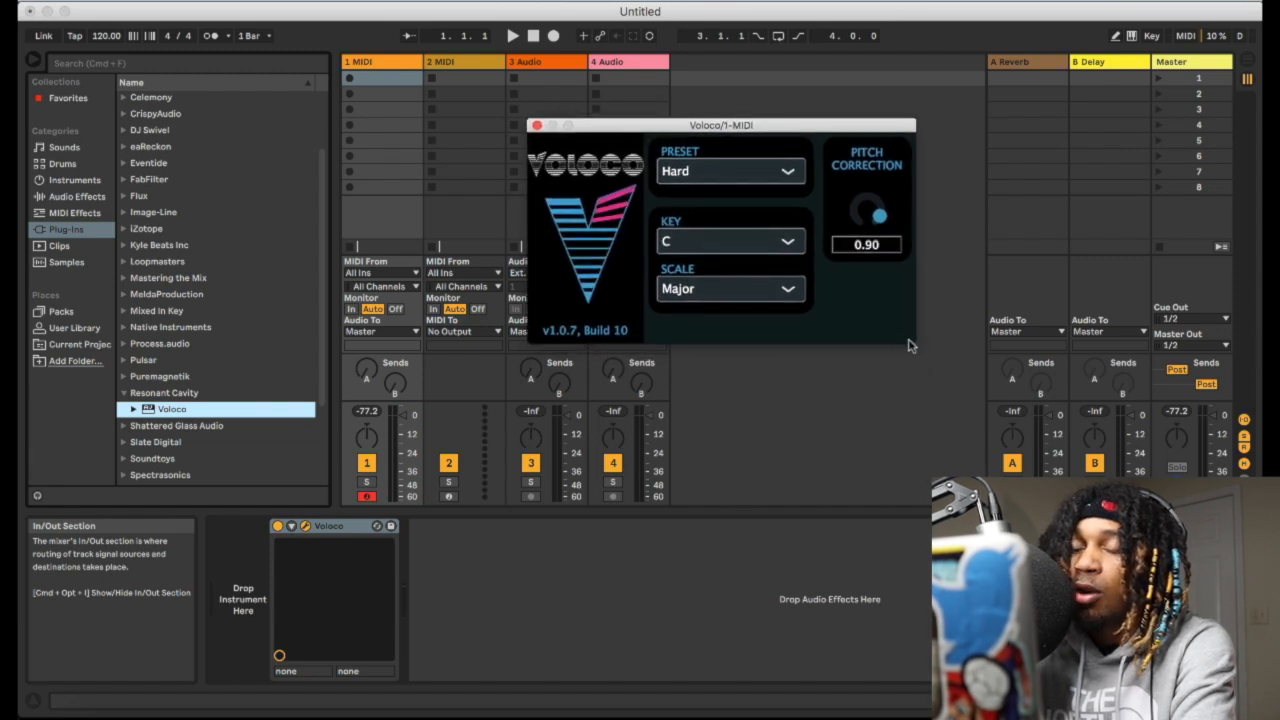
pyautogui.moveTo(722, 124); pyautogui.dragTo(696, 128)
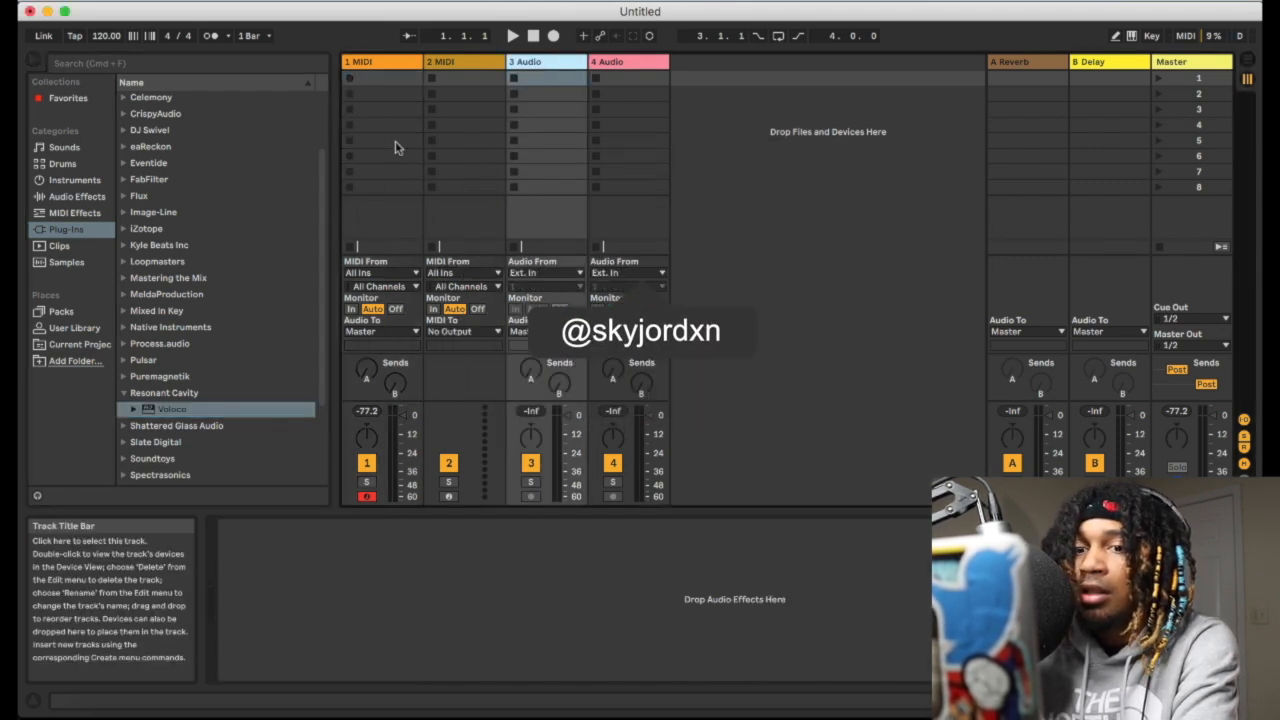
# Load Voloco onto the 3 Audio track and close its controls window.
pyautogui.click(176, 408)
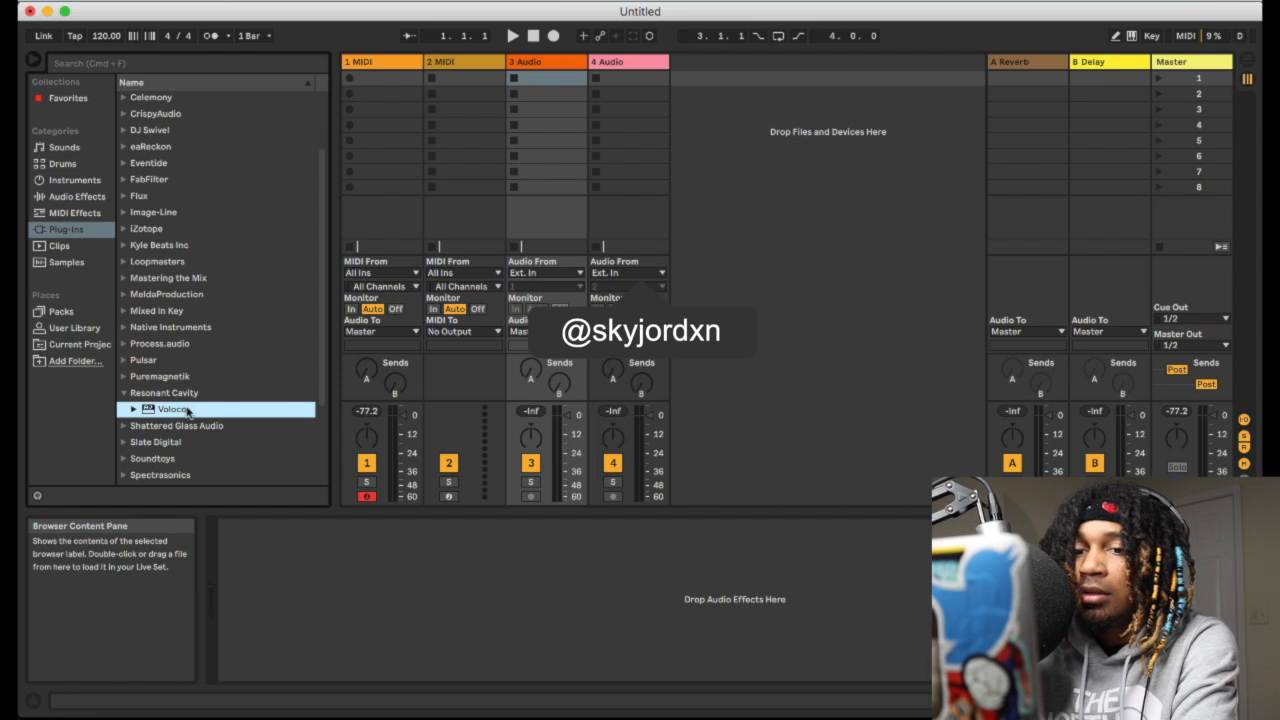
pyautogui.doubleClick(172, 408)
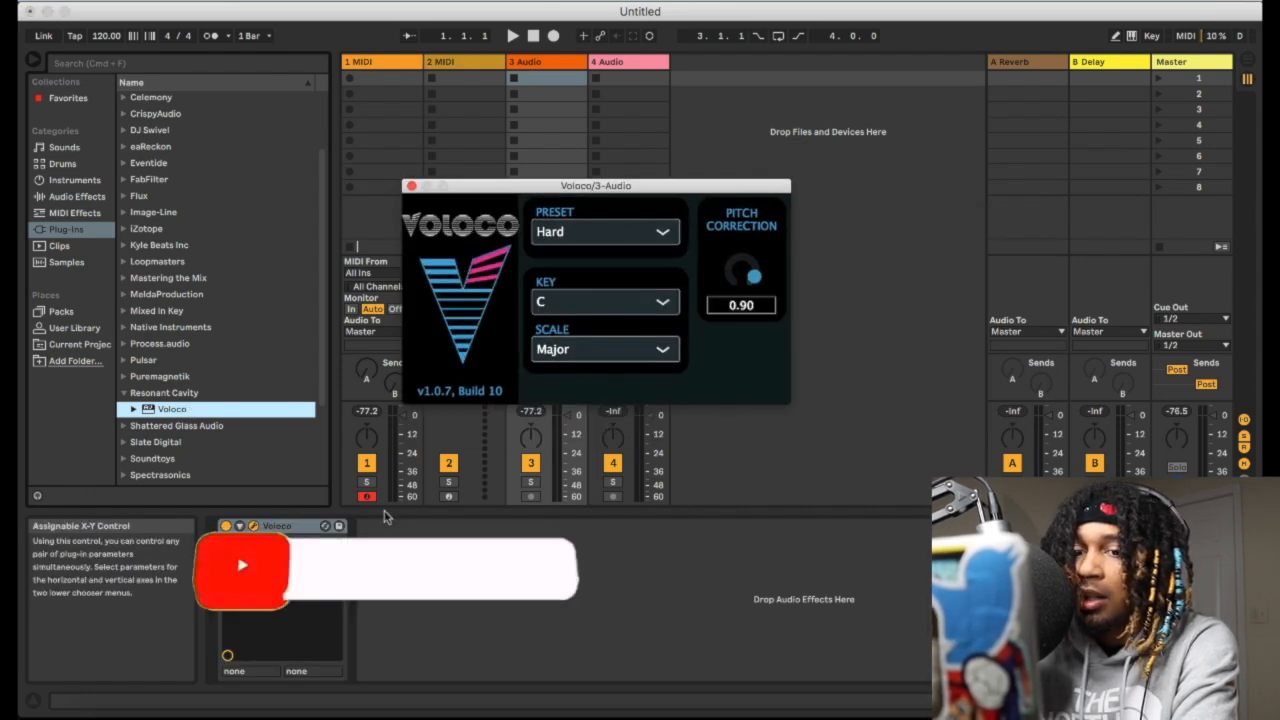
pyautogui.click(412, 184)
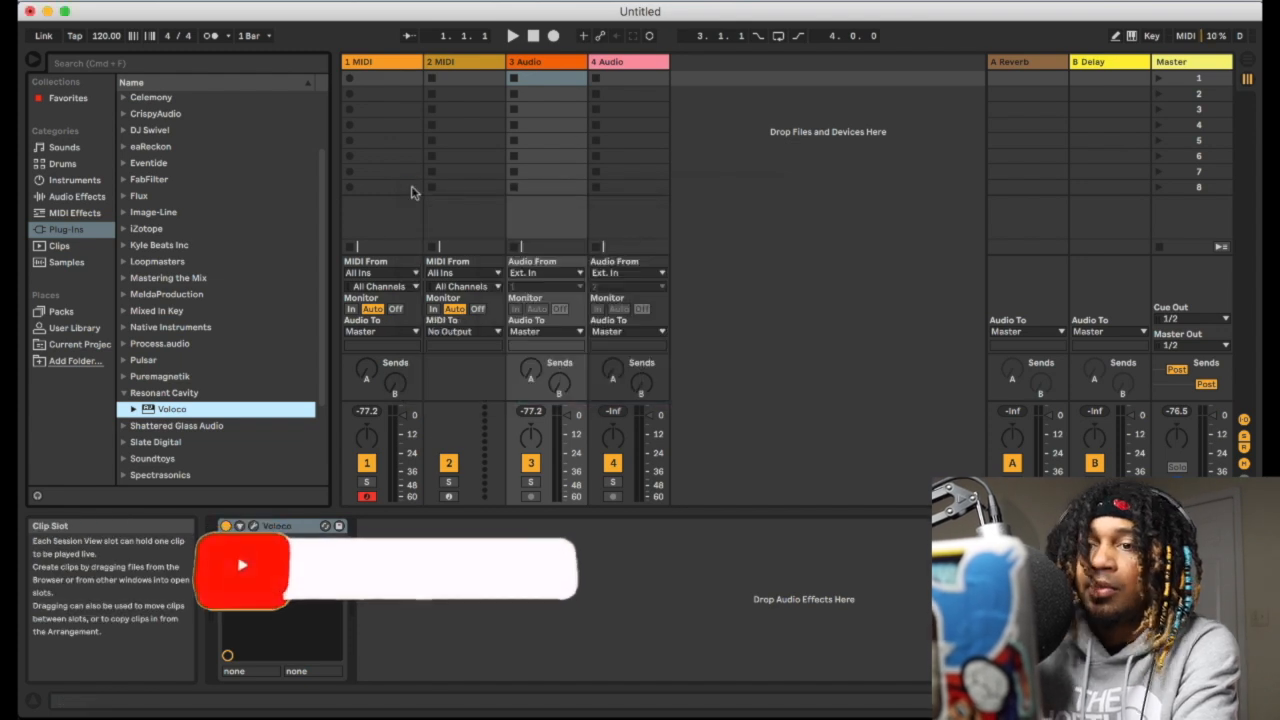